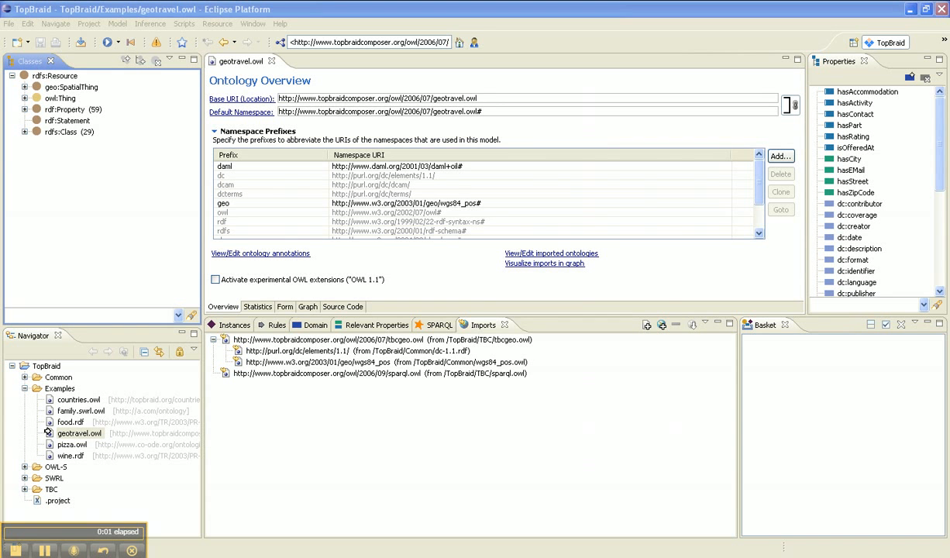
{"action": "mouse_move", "coordinate": [127, 539]}
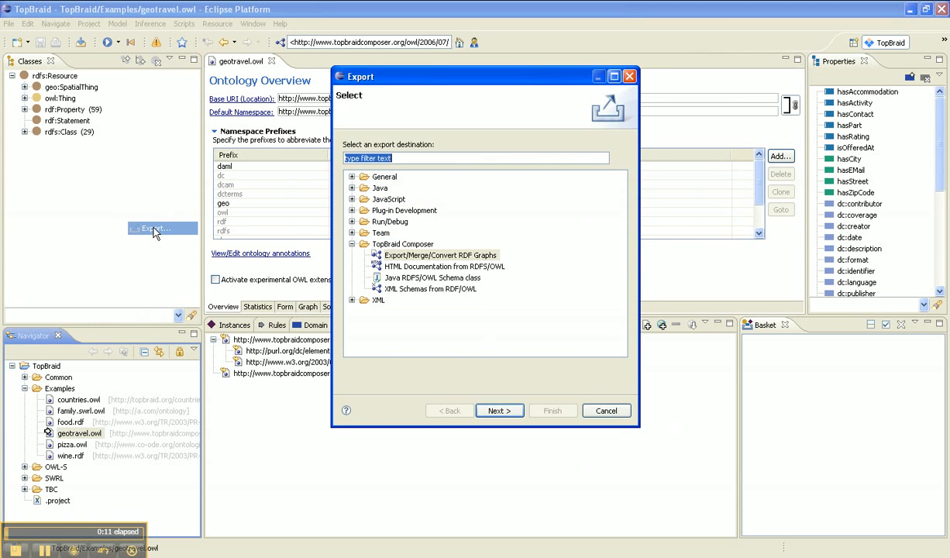
Step: Choose AllegroGraph Database Storage (*.allegro) as export format with target file name geotravel
{"action": "left_click", "coordinate": [499, 409]}
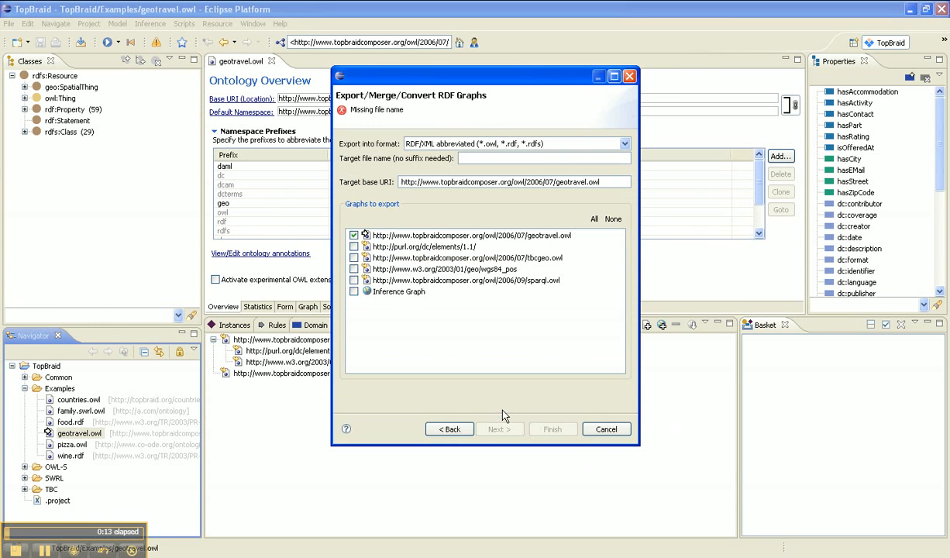
{"action": "left_click", "coordinate": [619, 142]}
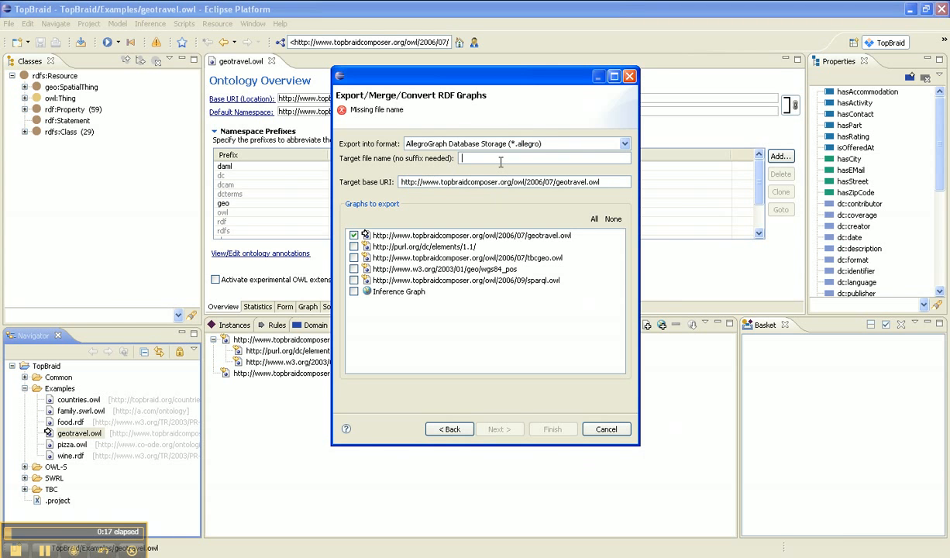
{"action": "type", "text": "geotravel"}
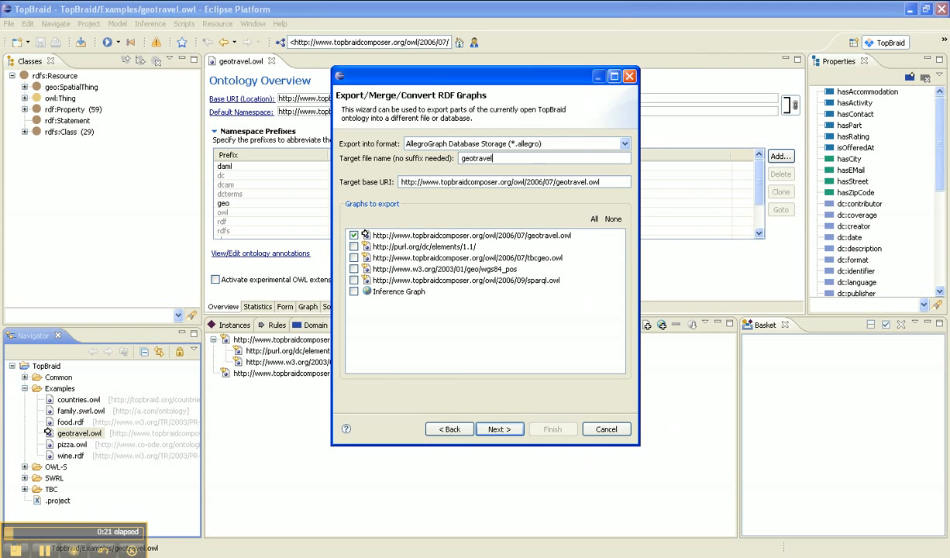
{"action": "left_click", "coordinate": [500, 427]}
{"action": "type", "text": "g"}
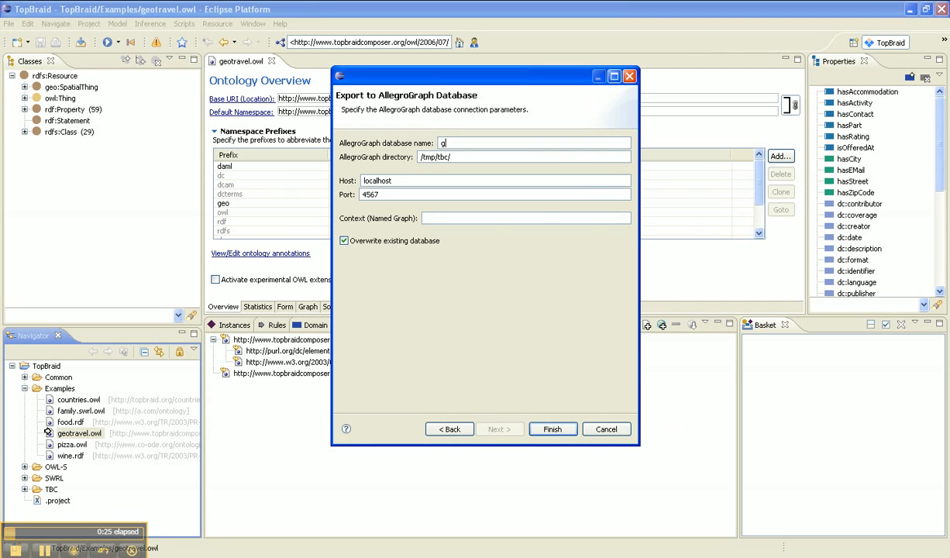
Step: Enter geotravel as the AllegroGraph database name, leaving localhost and port 4567
{"action": "type", "text": "eotravel"}
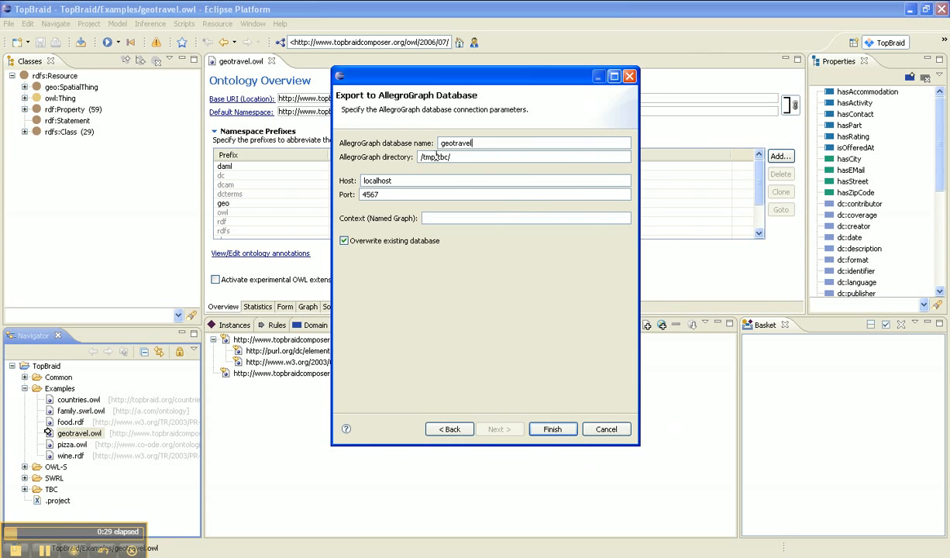
{"action": "mouse_move", "coordinate": [438, 258]}
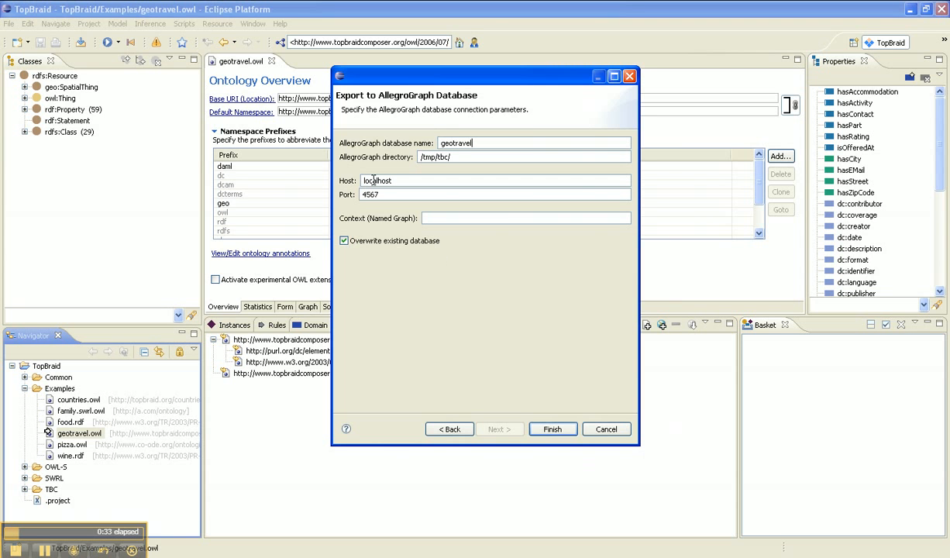
{"action": "mouse_move", "coordinate": [375, 180]}
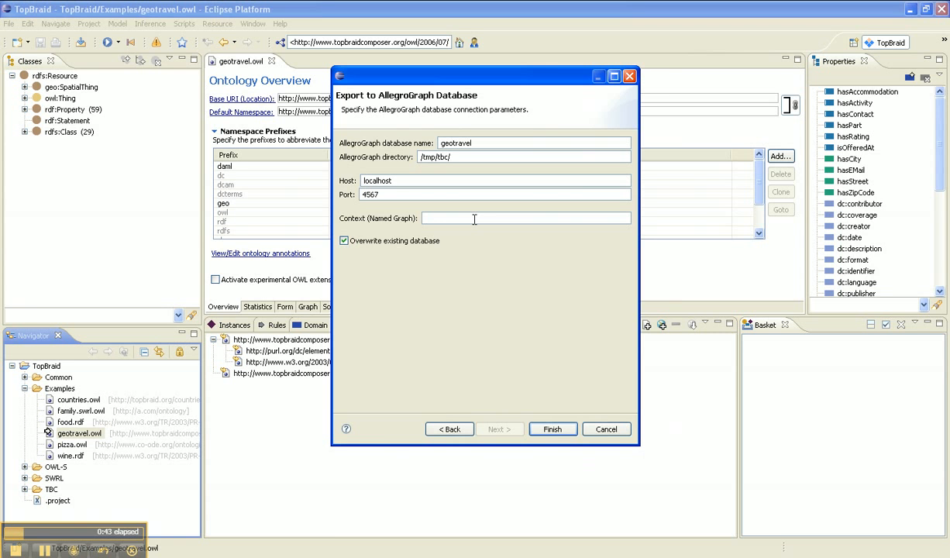
Step: Finish the export, confirming the overwrite, so the graph lands in geotravel.allegro
{"action": "left_click", "coordinate": [551, 428]}
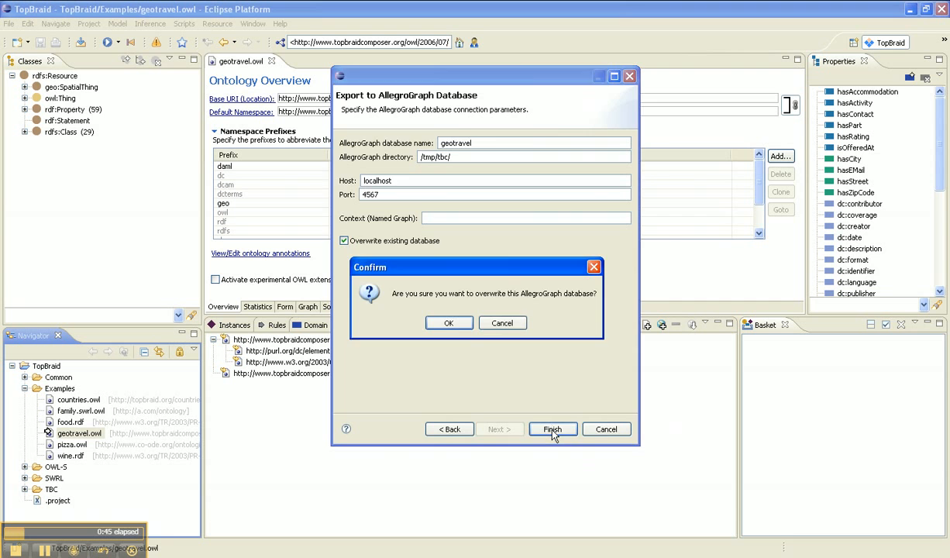
{"action": "left_click", "coordinate": [449, 322]}
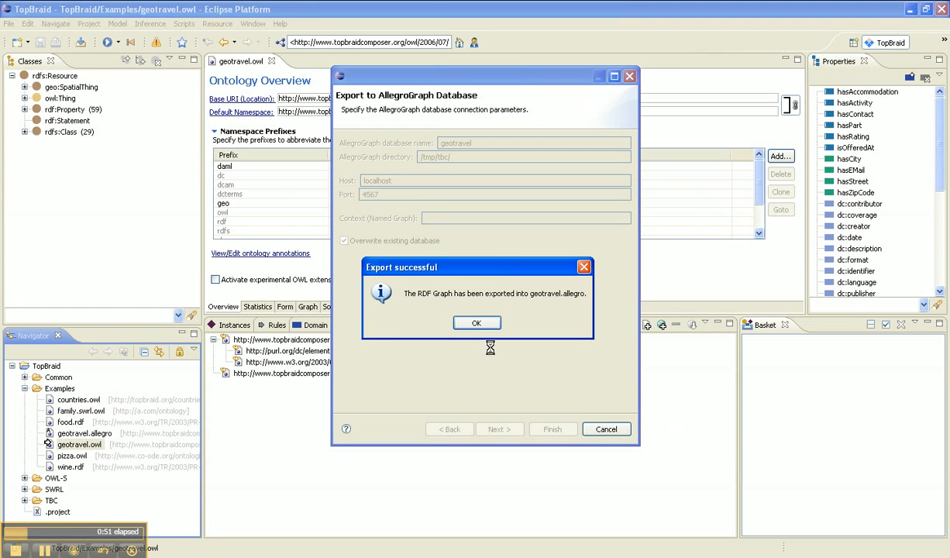
{"action": "left_click", "coordinate": [478, 323]}
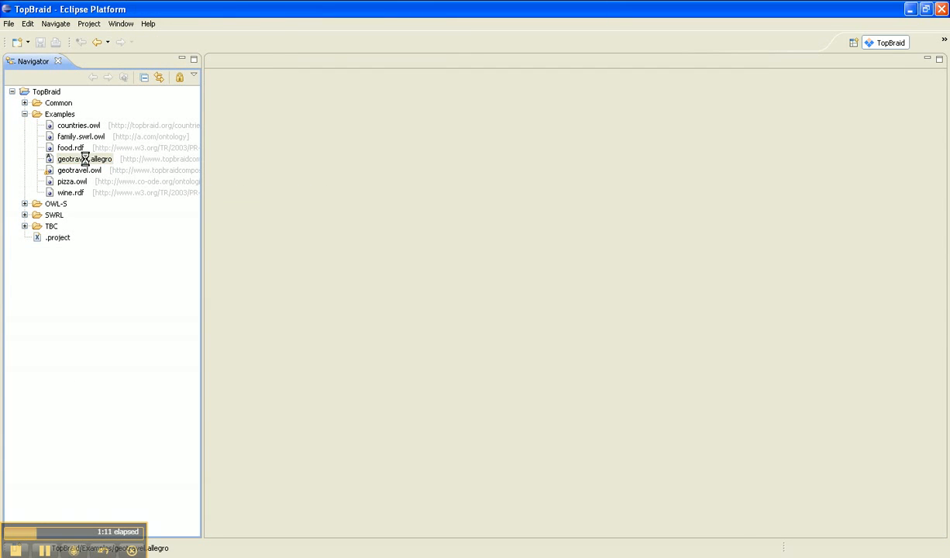
Step: Open geotravel.allegro from the Navigator and show its SPARQL query editor
{"action": "double_click", "coordinate": [80, 159]}
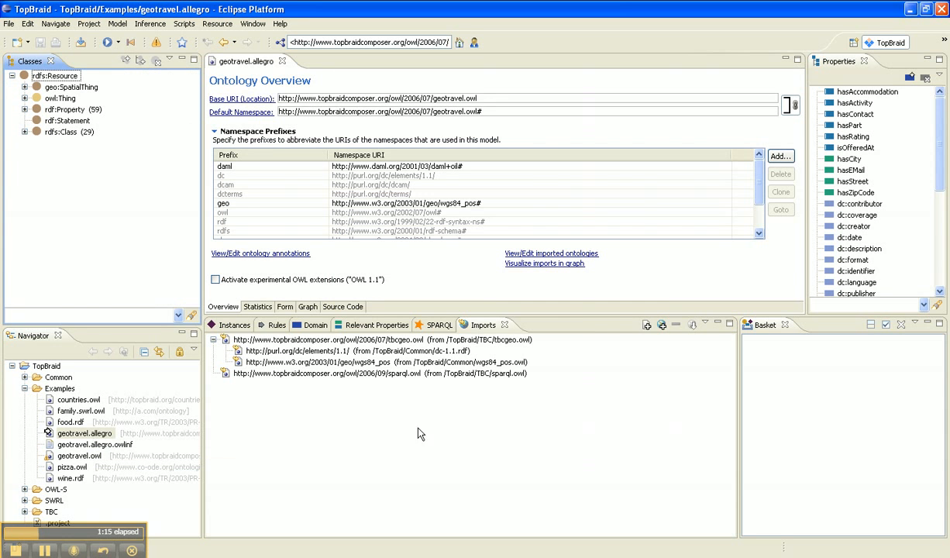
{"action": "left_click", "coordinate": [437, 325]}
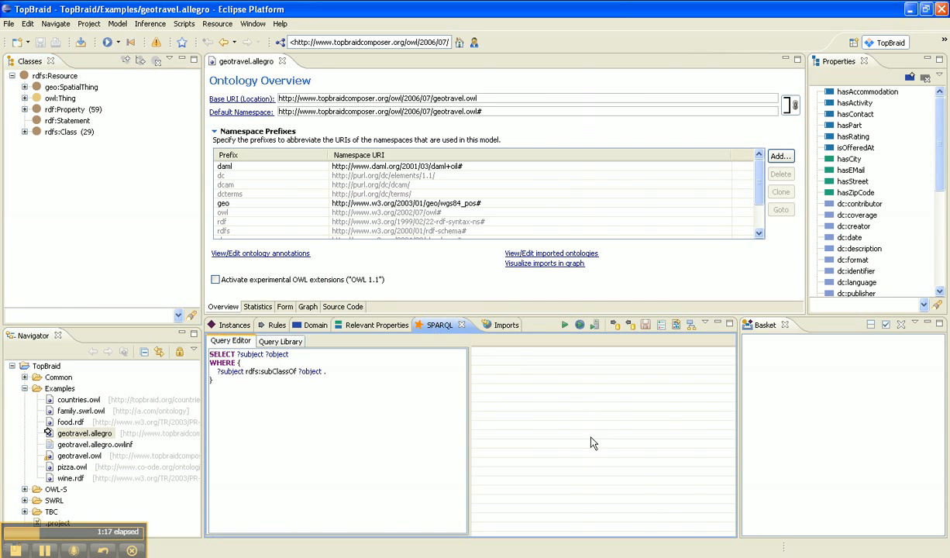
{"action": "mouse_move", "coordinate": [594, 326]}
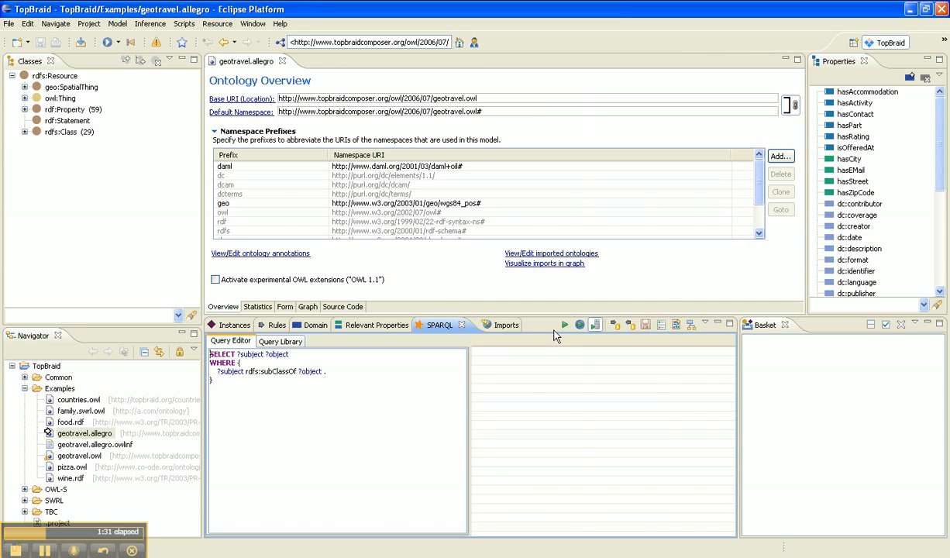
Step: Execute the subclass SPARQL query and view the subject–object result pairs
{"action": "left_click", "coordinate": [558, 326]}
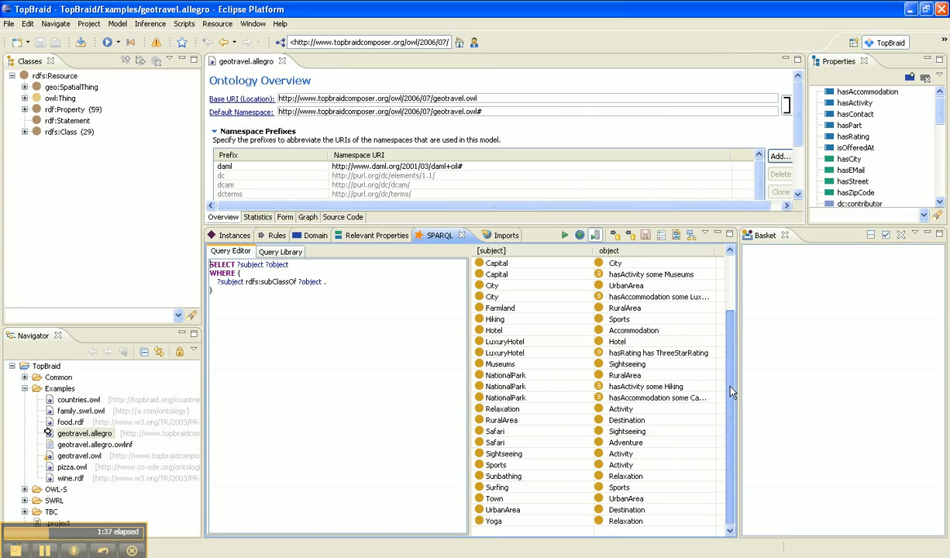
{"action": "left_click", "coordinate": [495, 520]}
{"action": "type", "text": "# AllegroMode: RDFS++"}
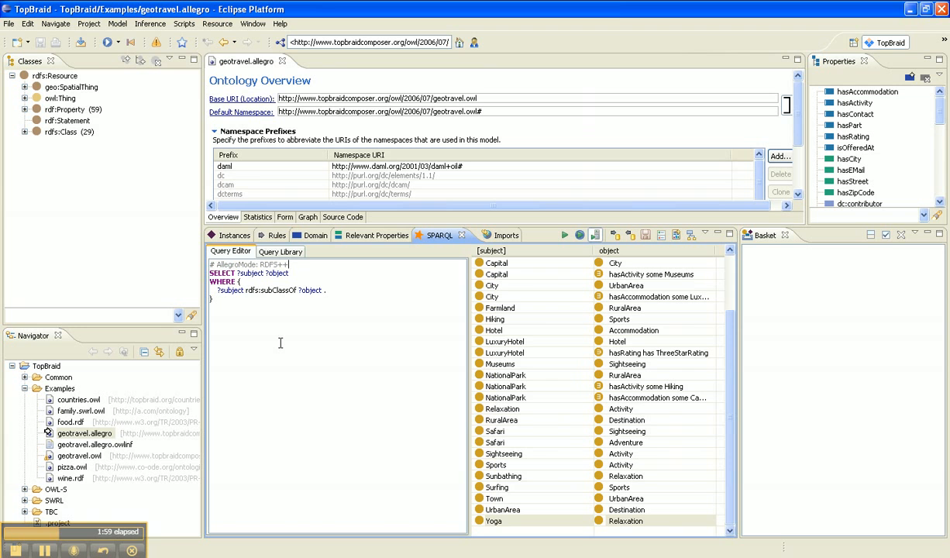
{"action": "mouse_move", "coordinate": [612, 286]}
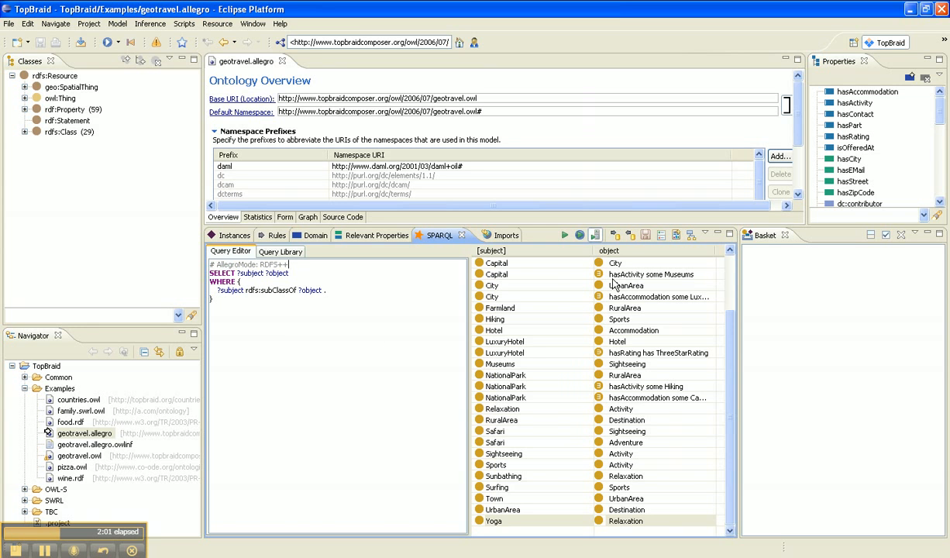
{"action": "left_click", "coordinate": [563, 235]}
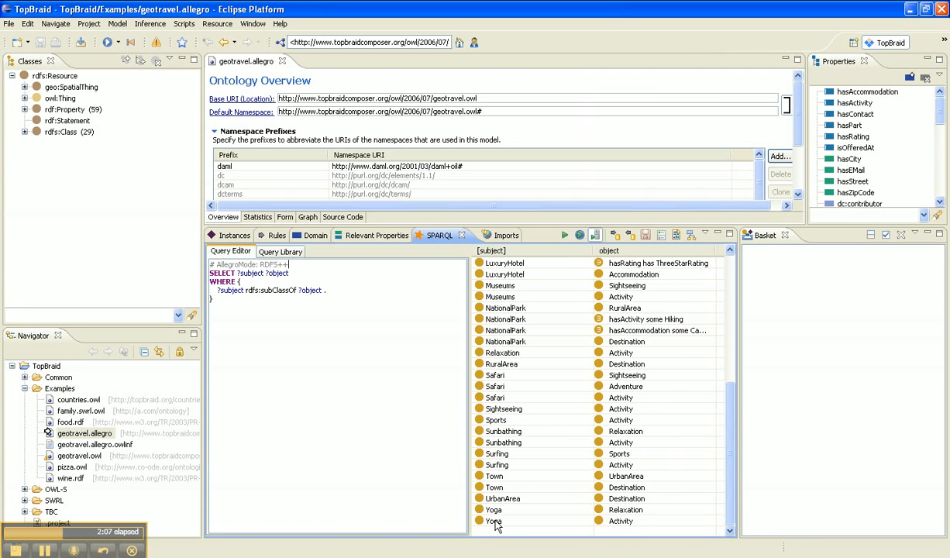
{"action": "left_click", "coordinate": [502, 520]}
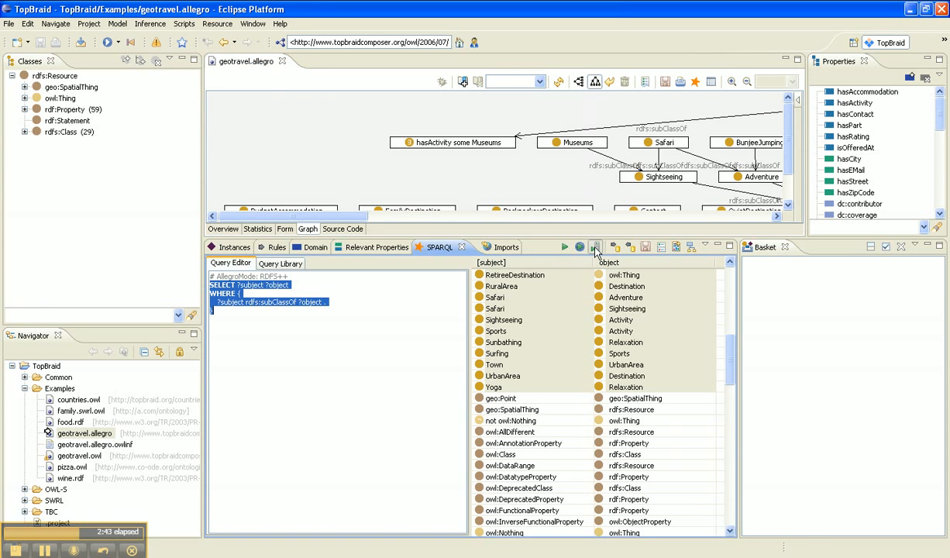
Step: Delete the previous SPARQL query text, leaving only the AllegroMode comment
{"action": "left_click", "coordinate": [561, 247]}
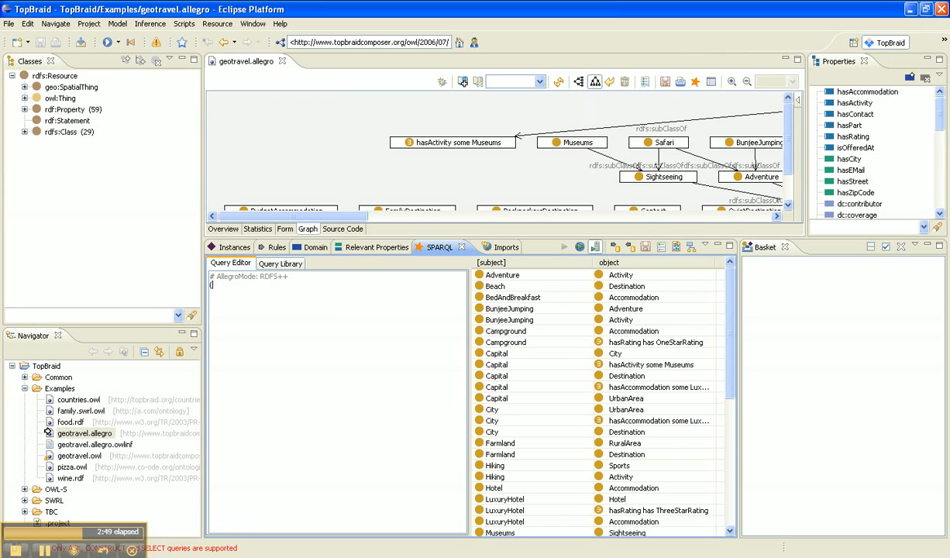
Step: Run the Prolog query (select (?s ?o) (q ?s !rdfs:subClassOf ?o)) and scroll through its class–superclass results
{"action": "type", "text": "select (?s ?o"}
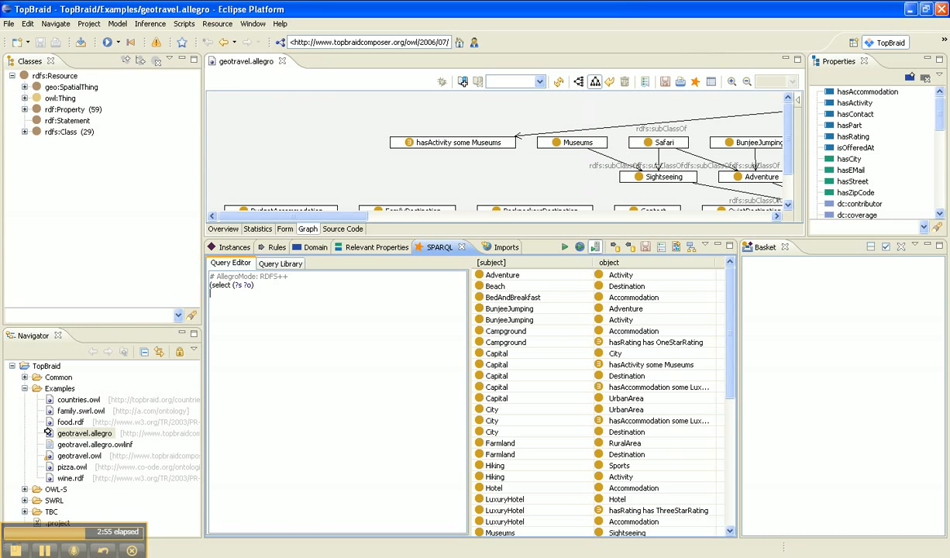
{"action": "type", "text": "(q ?s"}
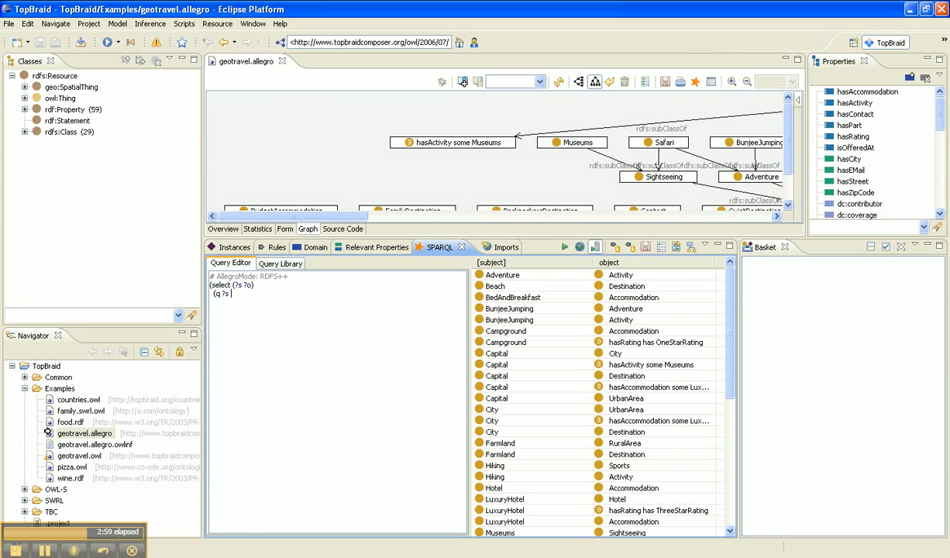
{"action": "type", "text": "!rdfs:"}
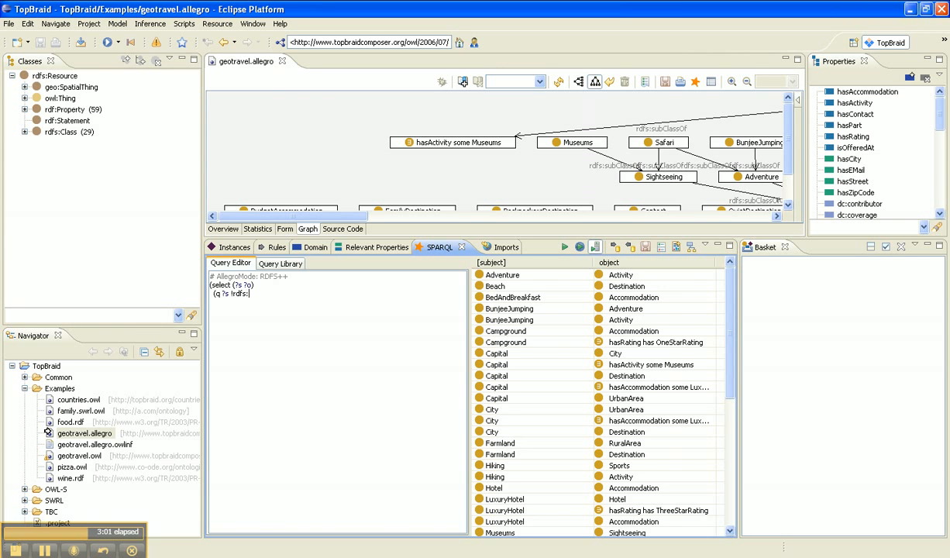
{"action": "type", "text": "subClassOf ?o))"}
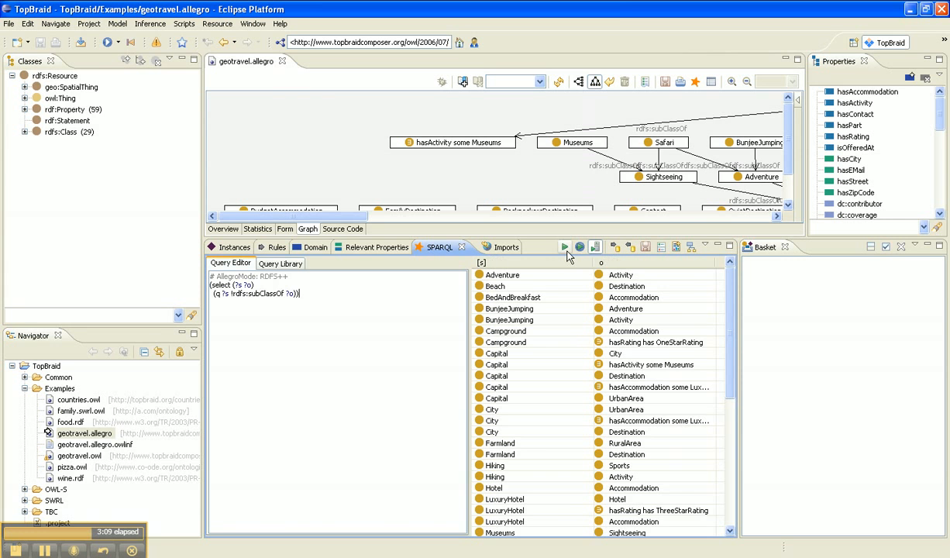
{"action": "scroll", "scroll_direction": "down", "scroll_amount": 3}
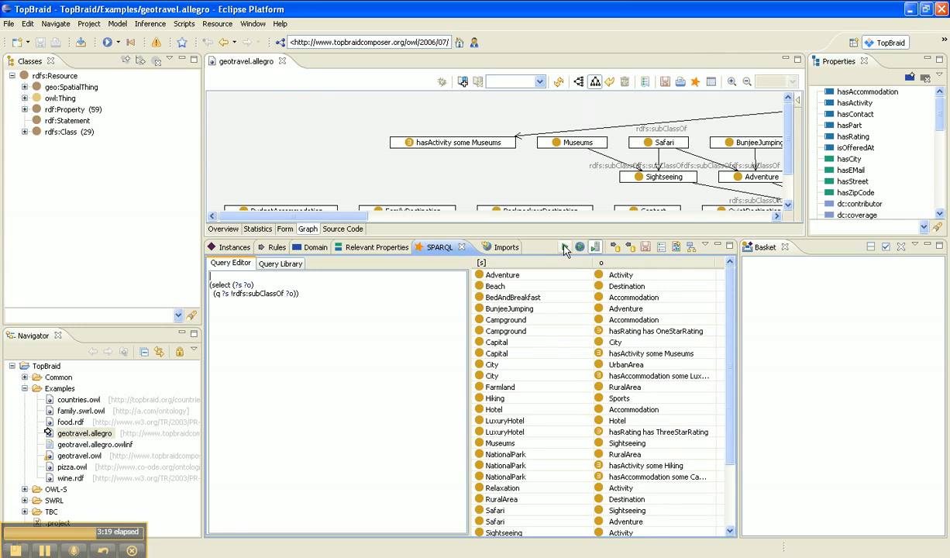
{"action": "scroll", "scroll_direction": "down", "scroll_amount": 3}
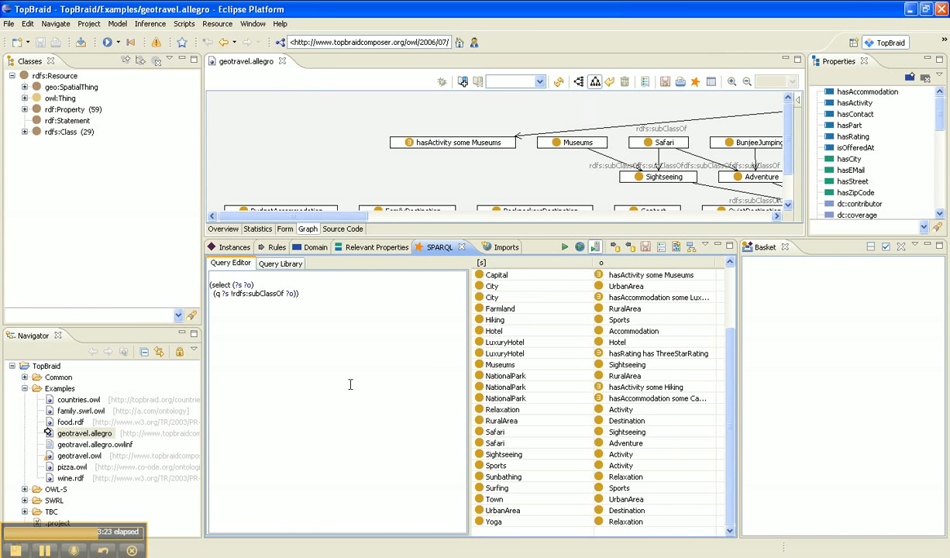
{"action": "mouse_move", "coordinate": [381, 316]}
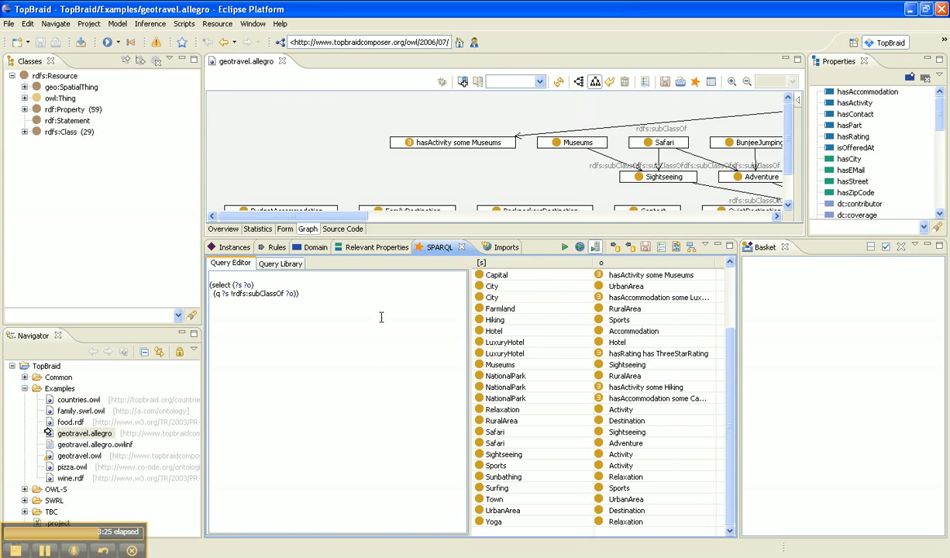
{"action": "mouse_move", "coordinate": [375, 325]}
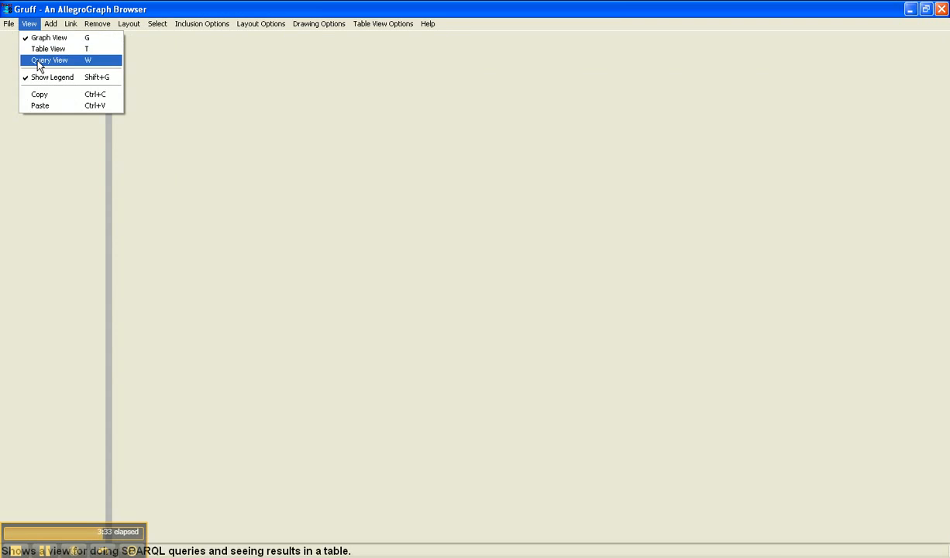
Step: Open the geotravel store in Read-Only mode and switch to Gruff's query view
{"action": "left_click", "coordinate": [11, 31]}
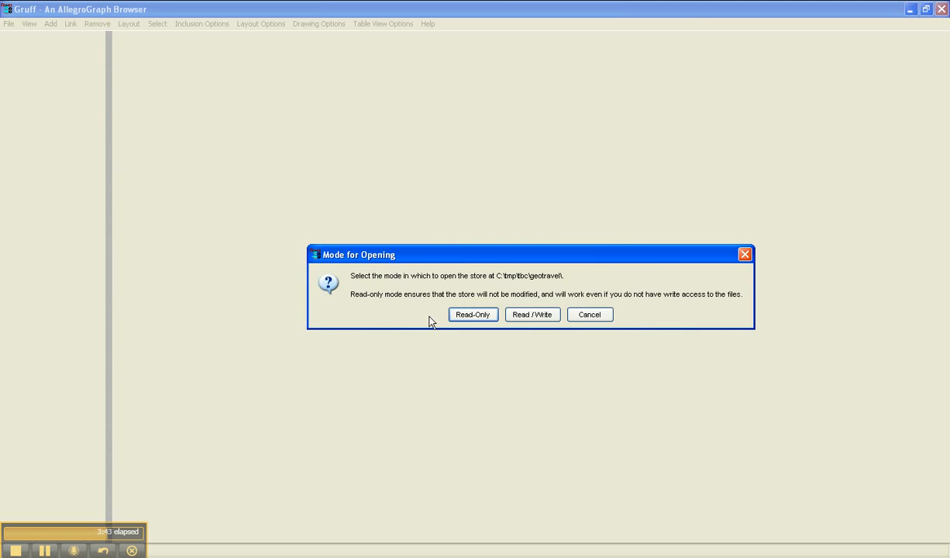
{"action": "left_click", "coordinate": [472, 315]}
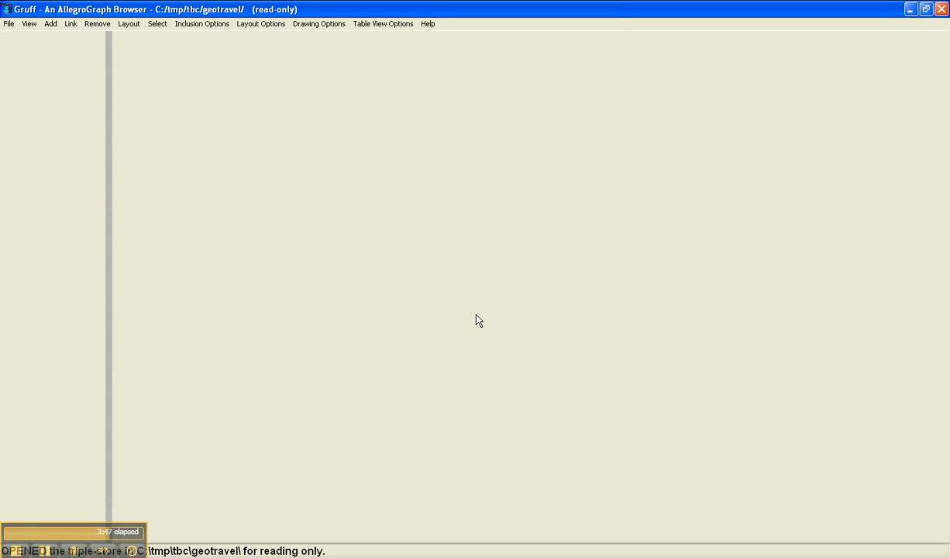
{"action": "left_click", "coordinate": [28, 31]}
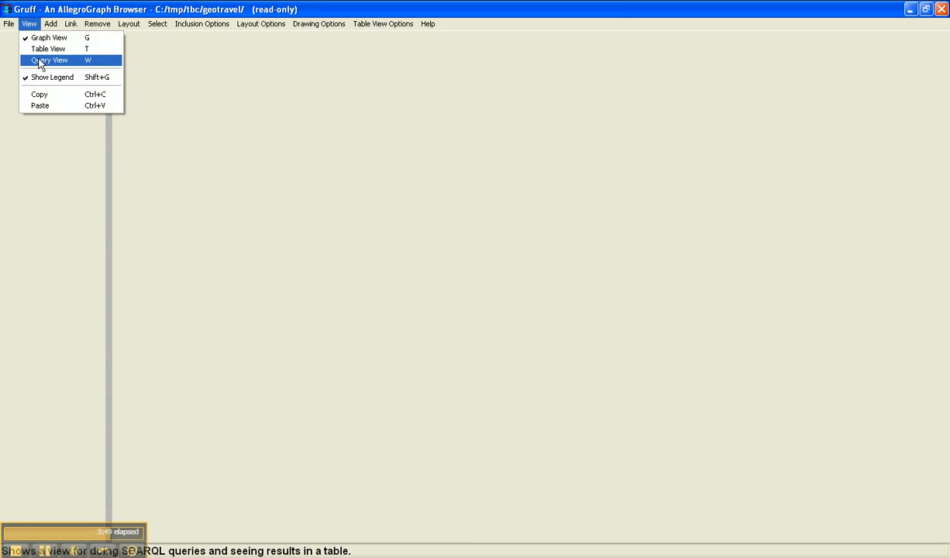
{"action": "left_click", "coordinate": [48, 59]}
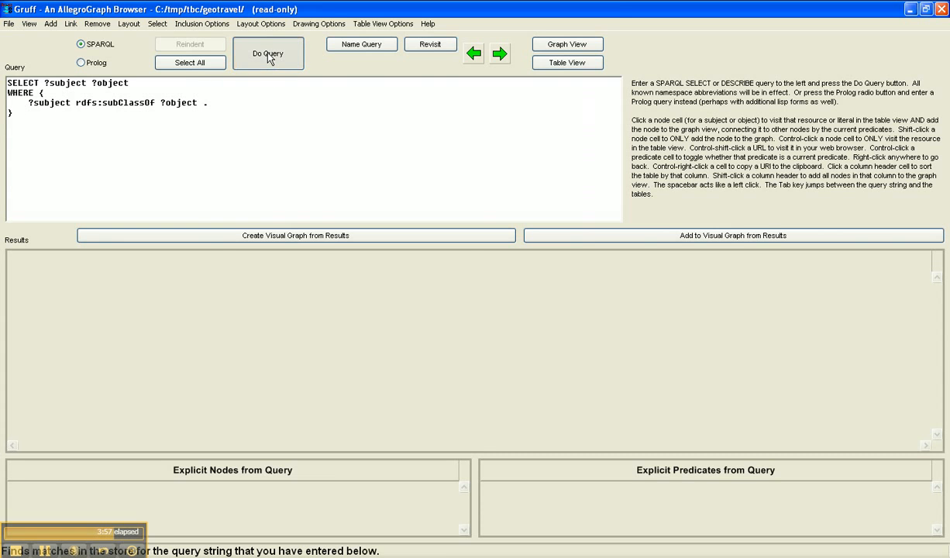
Step: Run the subClassOf query with Do Query and create a visual graph from its results
{"action": "left_click", "coordinate": [268, 53]}
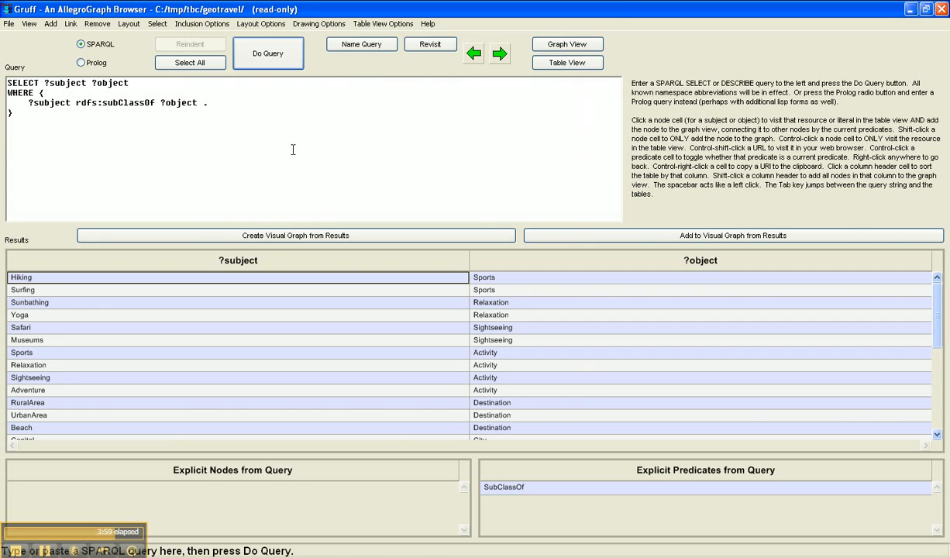
{"action": "left_click", "coordinate": [298, 236]}
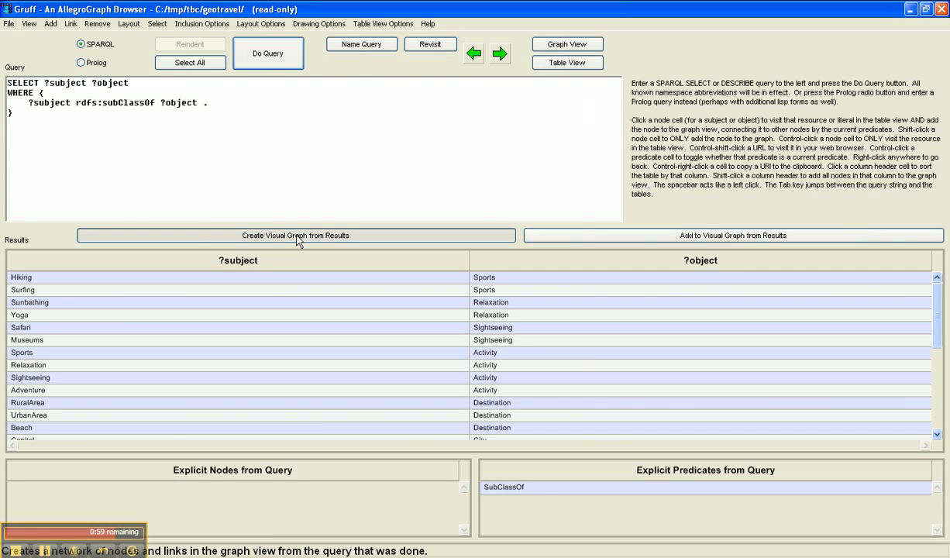
{"action": "left_click", "coordinate": [298, 235]}
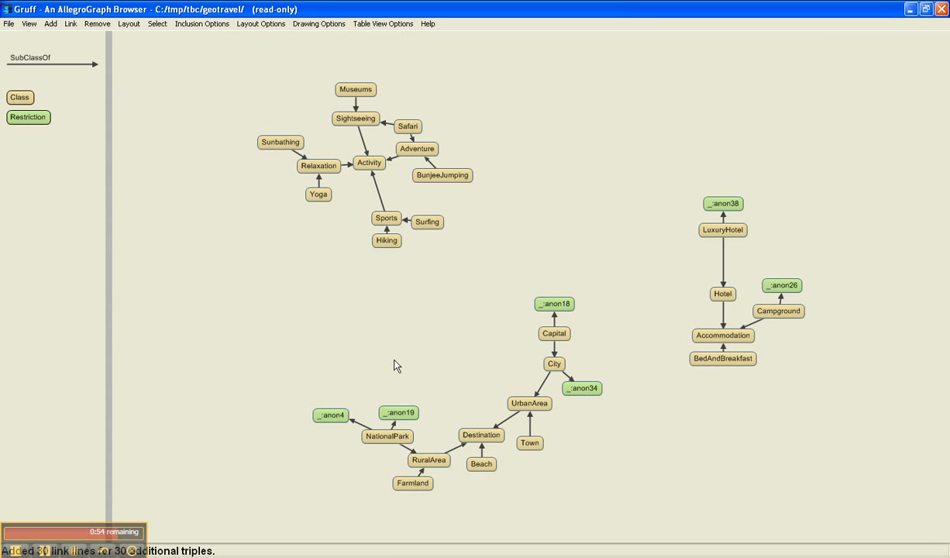